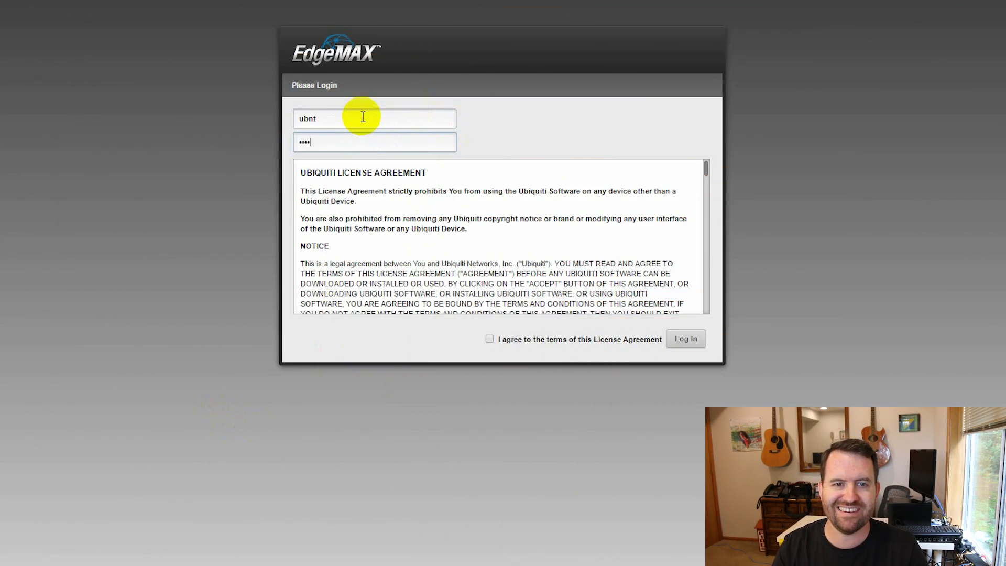
pyautogui.moveTo(453, 436)
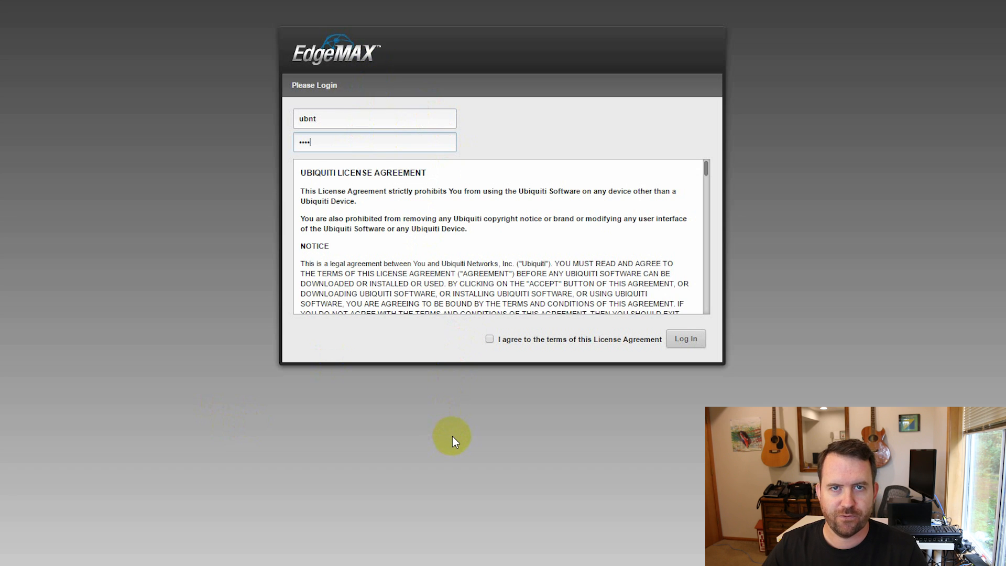
# Step: Agree to the License Agreement terms and log in with the default credentials
pyautogui.click(489, 339)
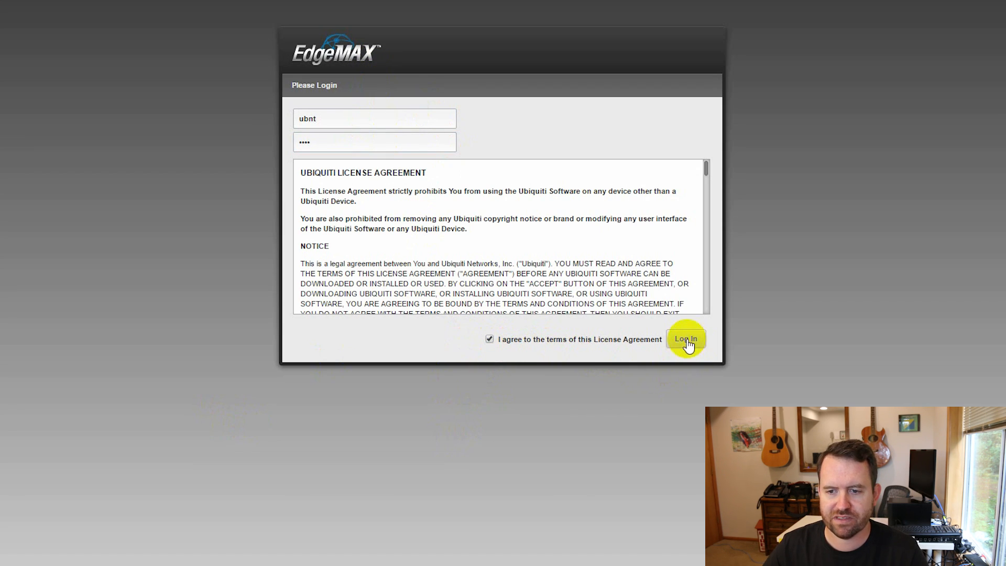
pyautogui.click(685, 339)
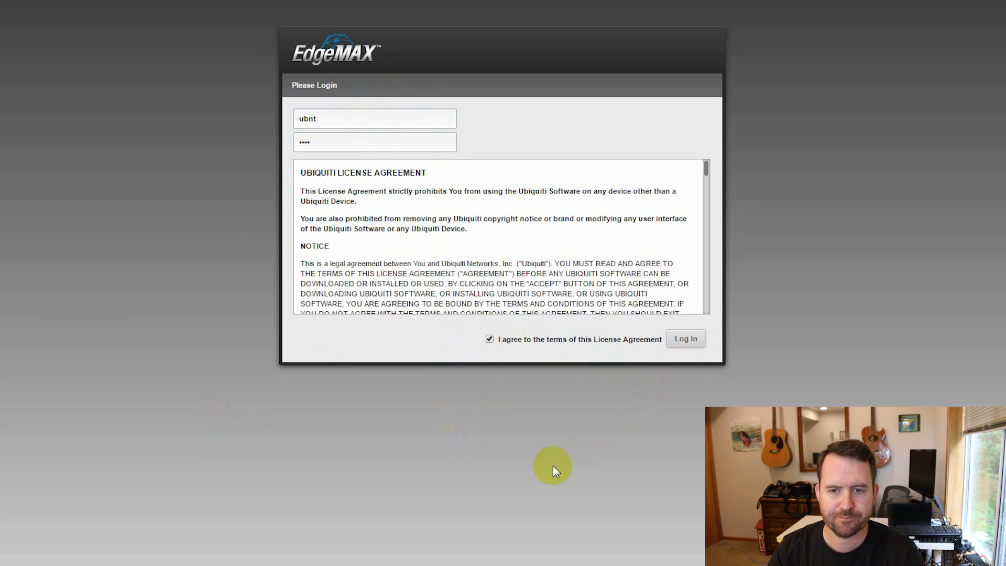
pyautogui.click(684, 338)
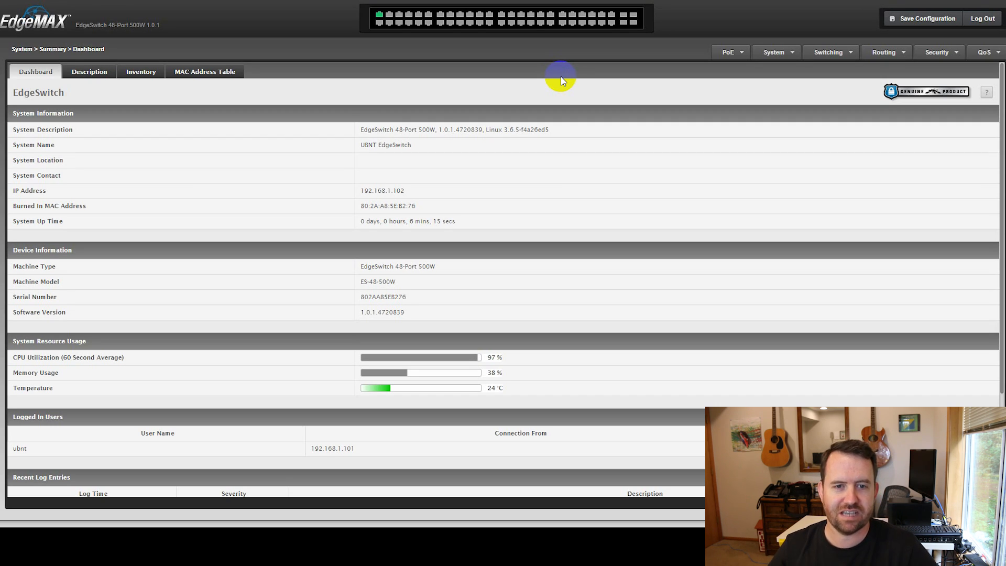
pyautogui.moveTo(420, 65)
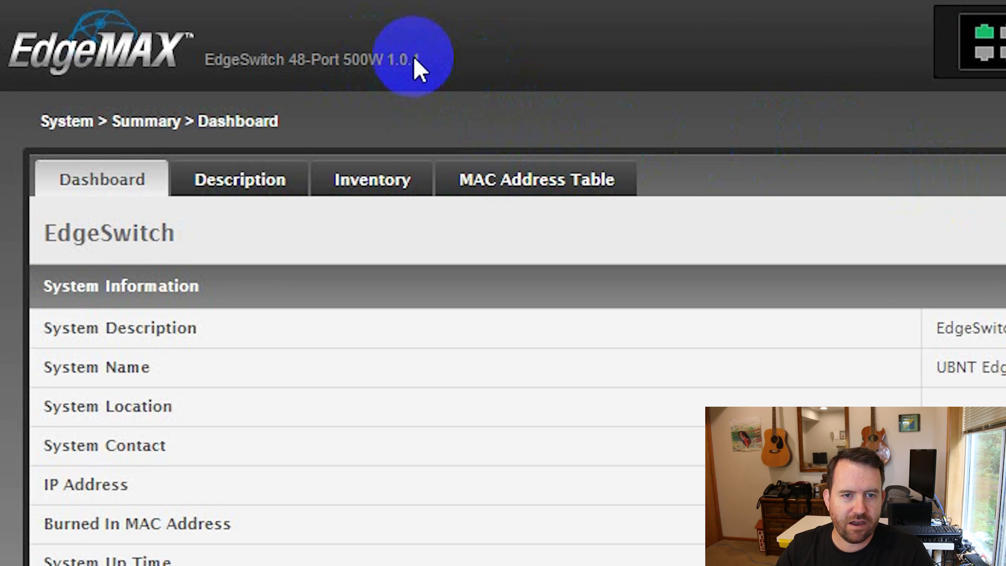
# Step: Review the System Summary dashboard reporting software version 1.0.1
pyautogui.click(407, 58)
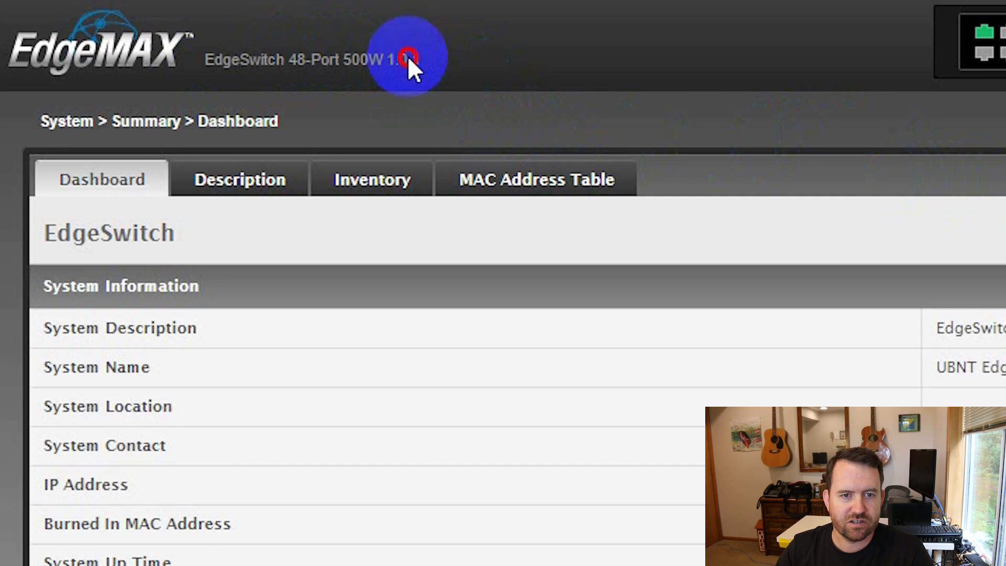
pyautogui.moveTo(469, 76)
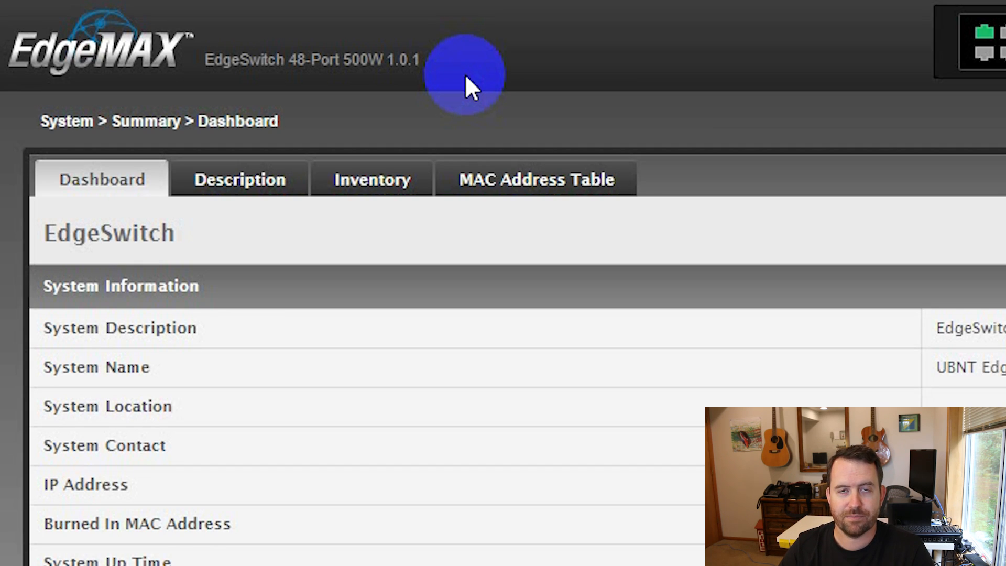
pyautogui.moveTo(570, 148)
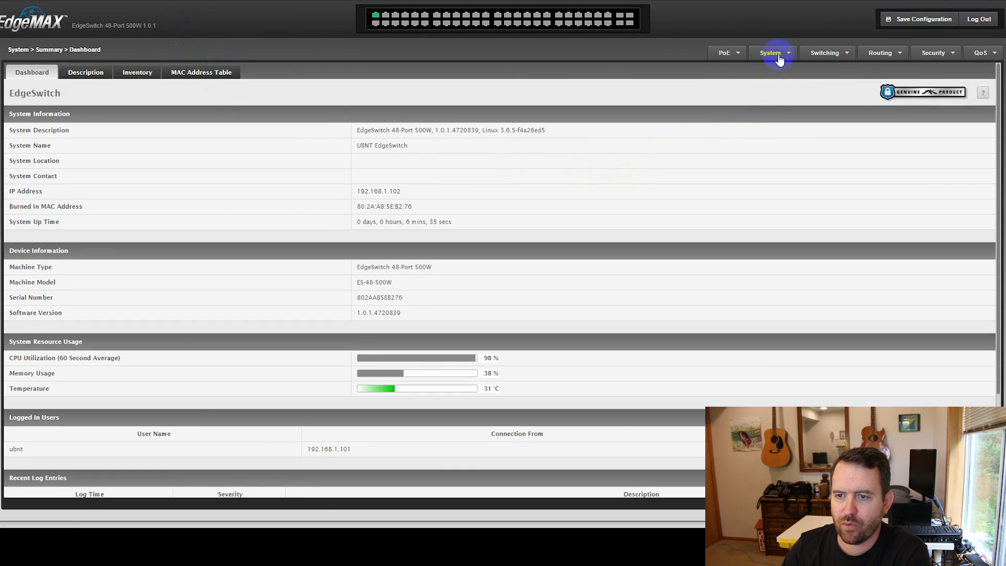
# Step: Reach System > Users > Accounts and edit the single ubnt user account
pyautogui.click(770, 52)
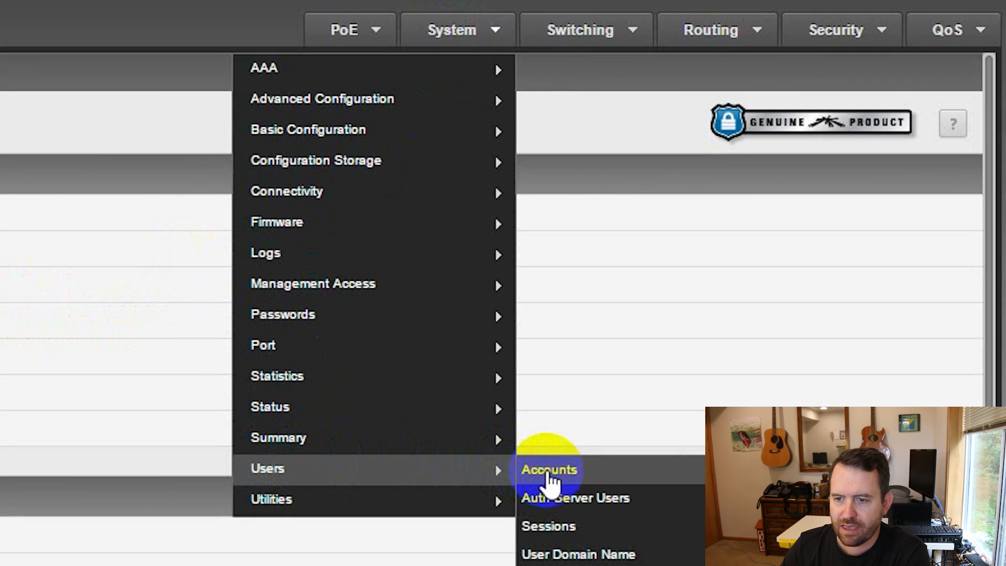
pyautogui.click(547, 469)
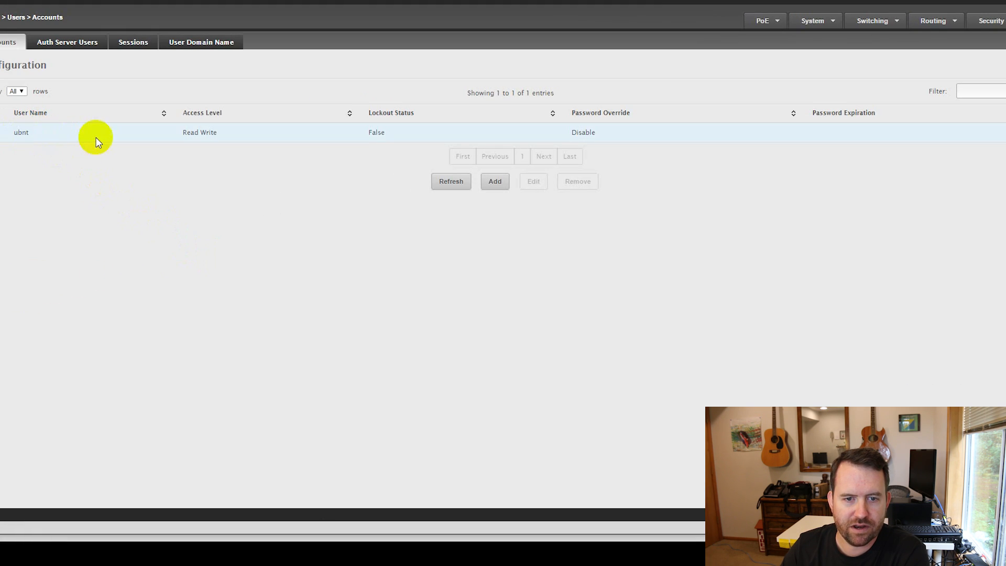
pyautogui.click(51, 136)
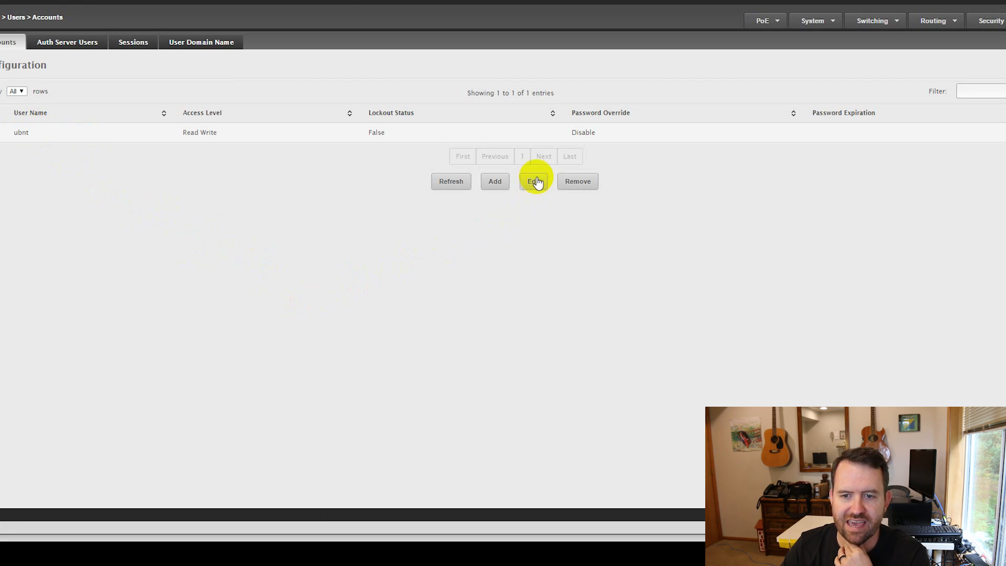
pyautogui.click(535, 181)
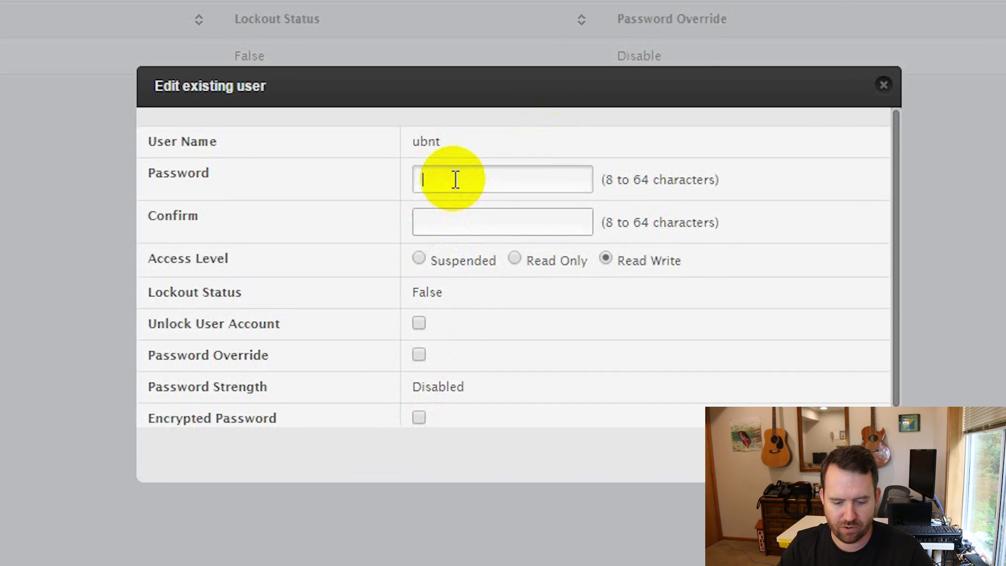
# Step: Enter and confirm the new password for the ubnt account
pyautogui.write('password')
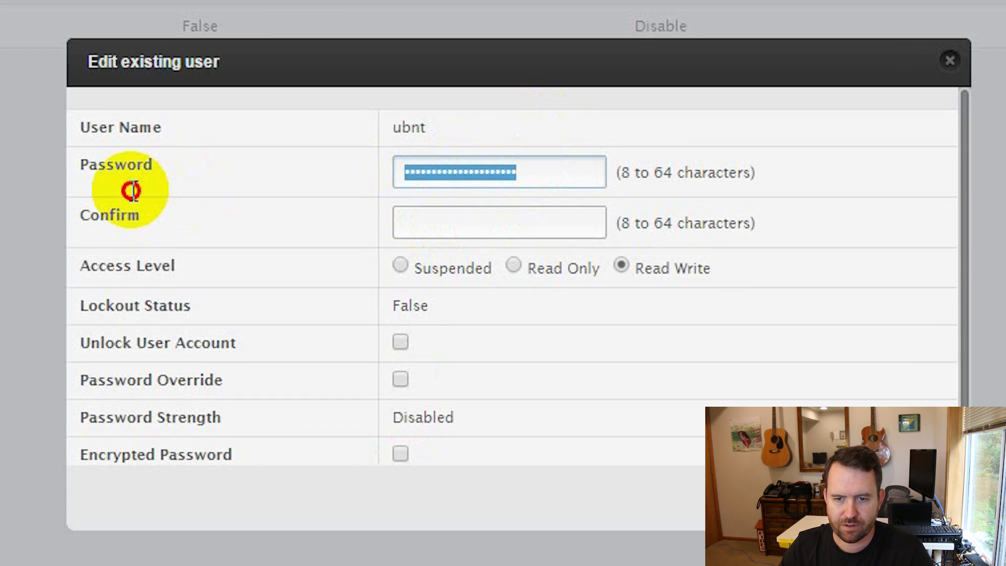
pyautogui.click(497, 171)
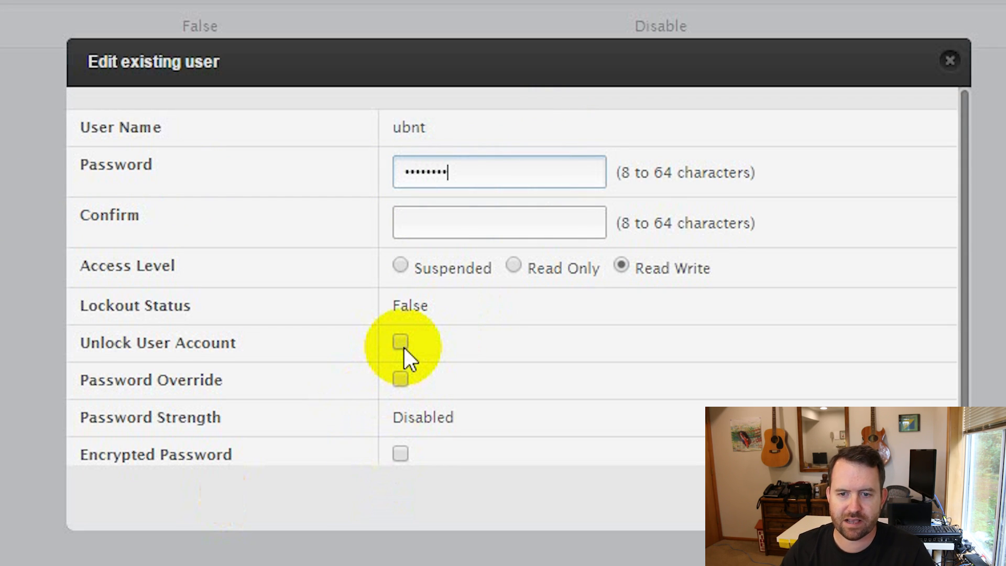
pyautogui.write('••••••••')
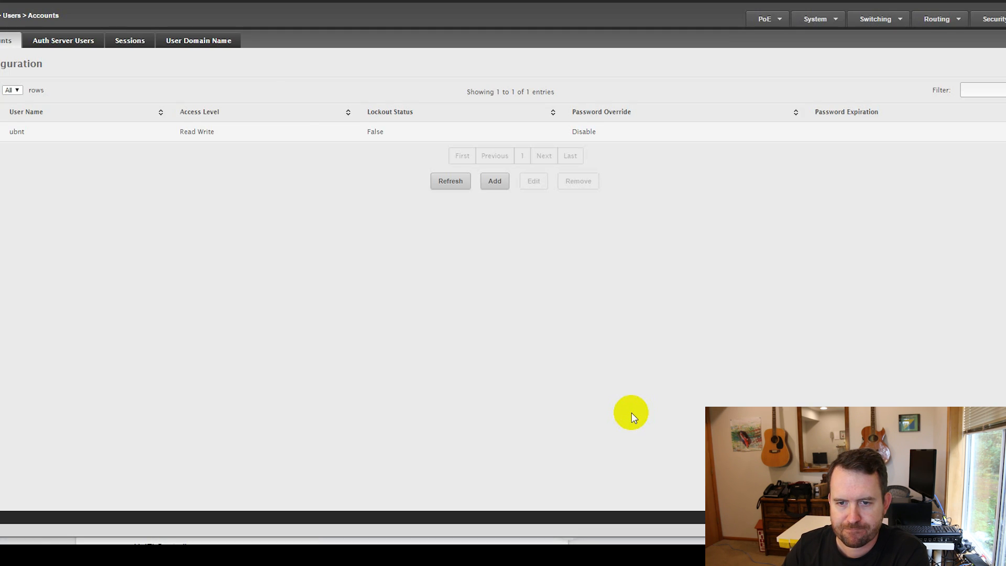
pyautogui.moveTo(620, 378)
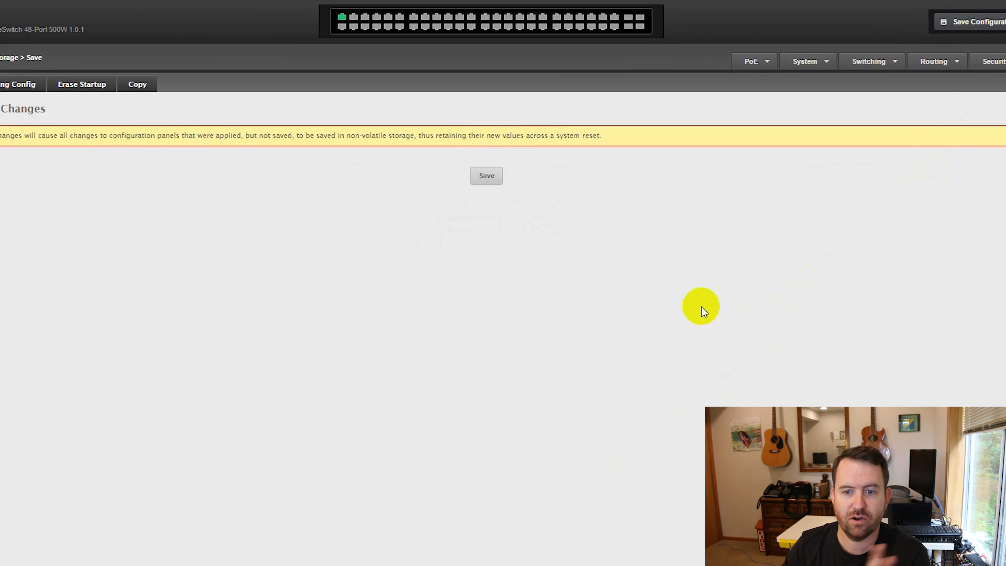
# Step: Save the running configuration to startup storage and dismiss the success acknowledgement
pyautogui.click(485, 175)
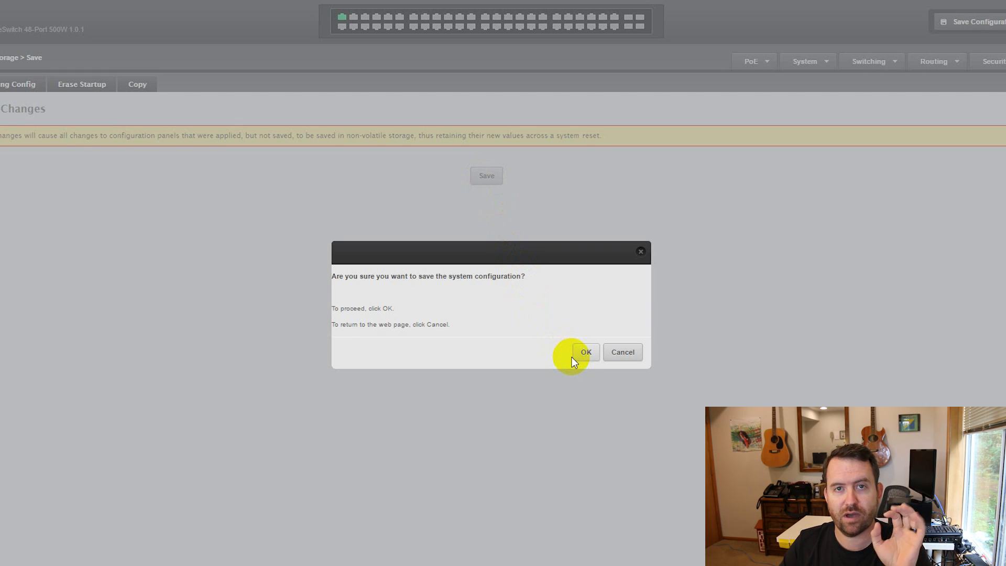
pyautogui.click(585, 352)
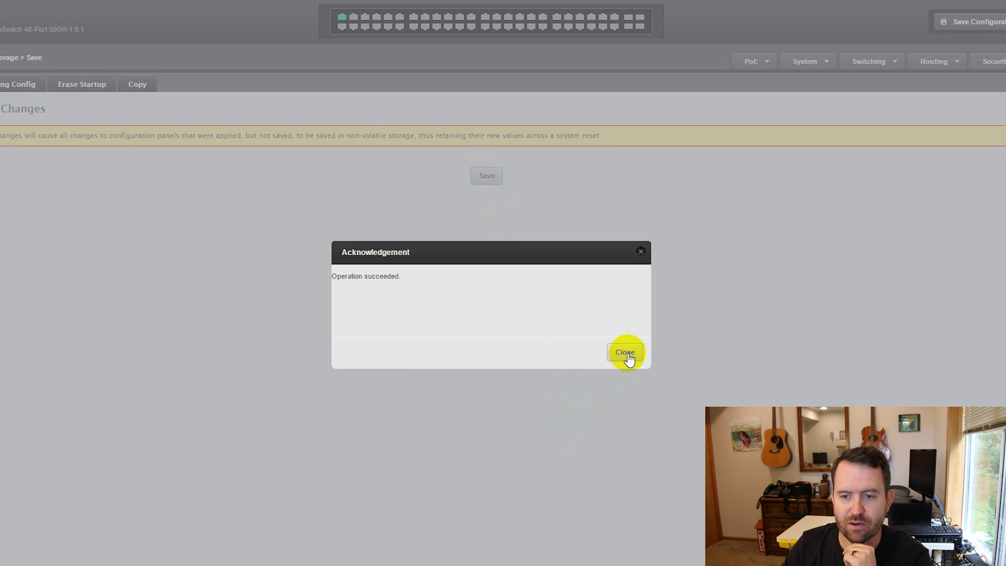
pyautogui.click(624, 352)
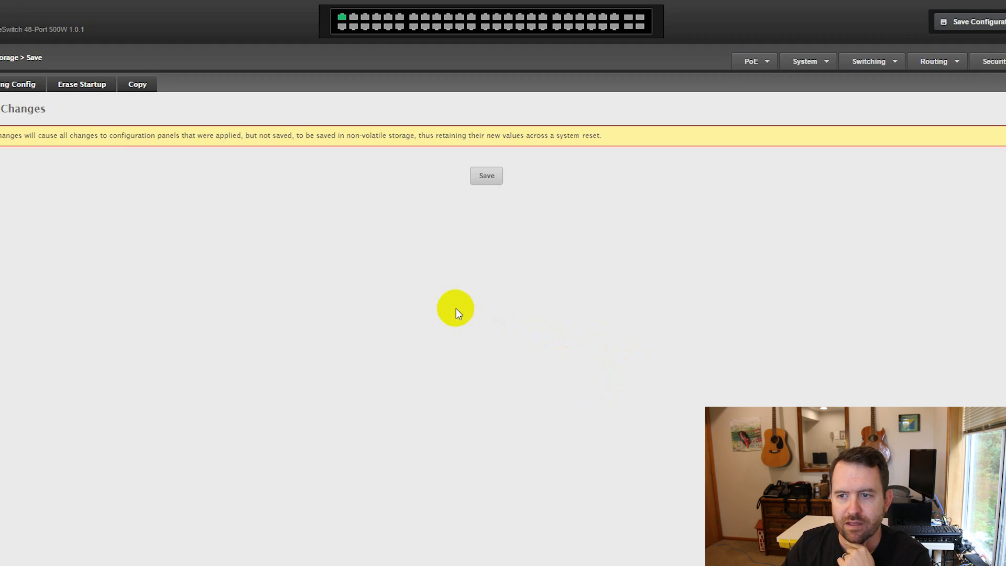
pyautogui.moveTo(490, 295)
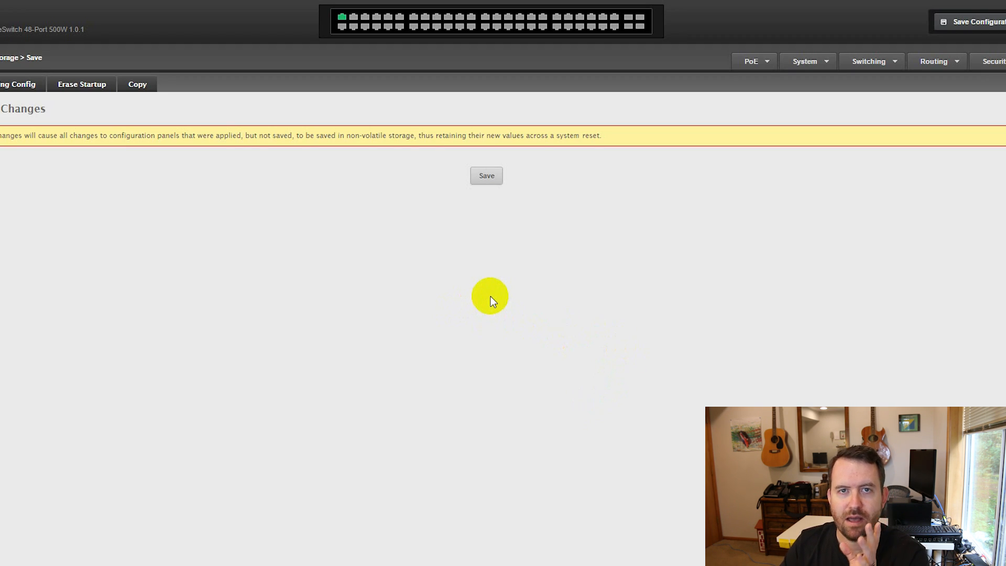
pyautogui.moveTo(513, 294)
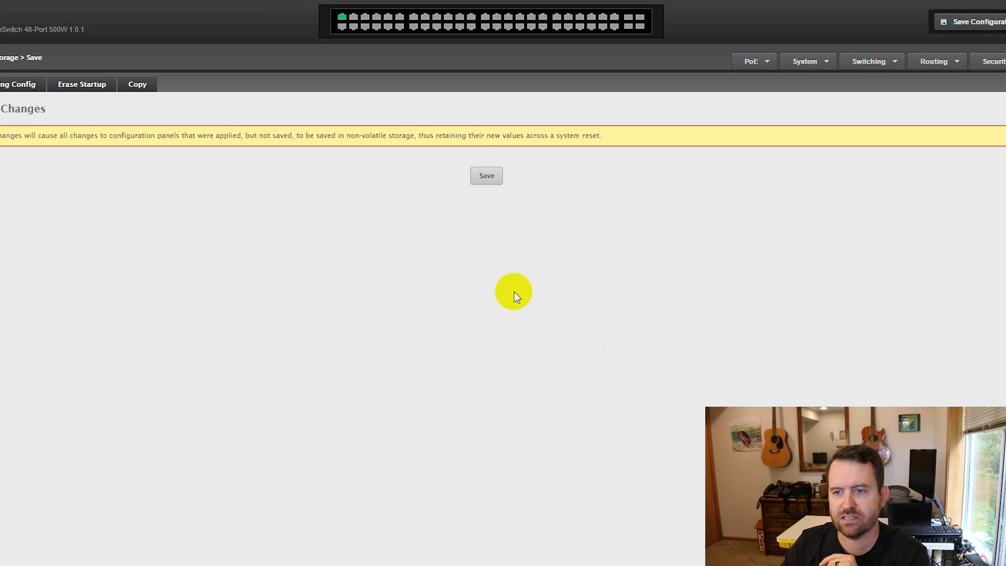
pyautogui.moveTo(737, 212)
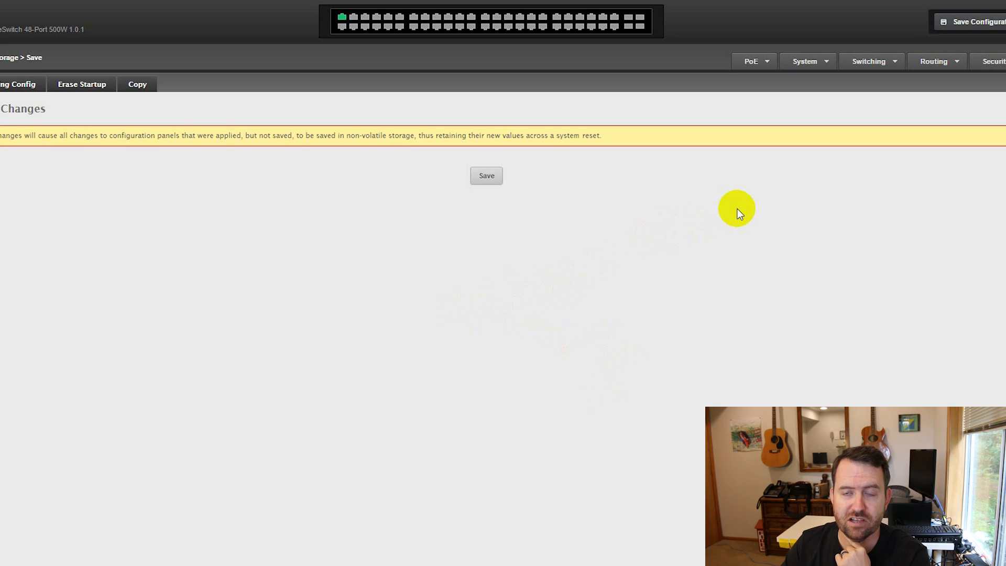
pyautogui.moveTo(804, 60)
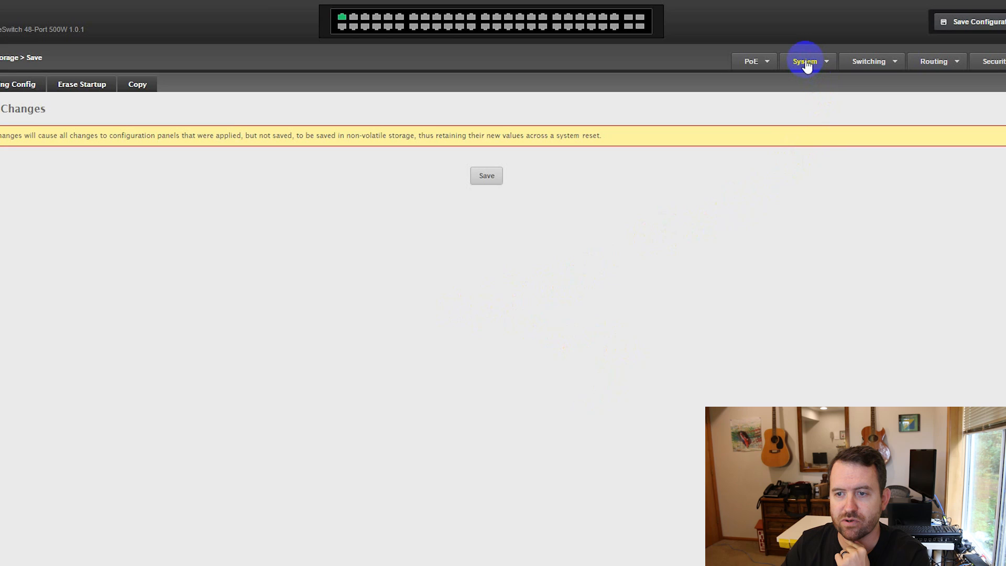
# Step: Reach the IPv4 connectivity settings and stop obtaining the address from DHCP
pyautogui.click(805, 61)
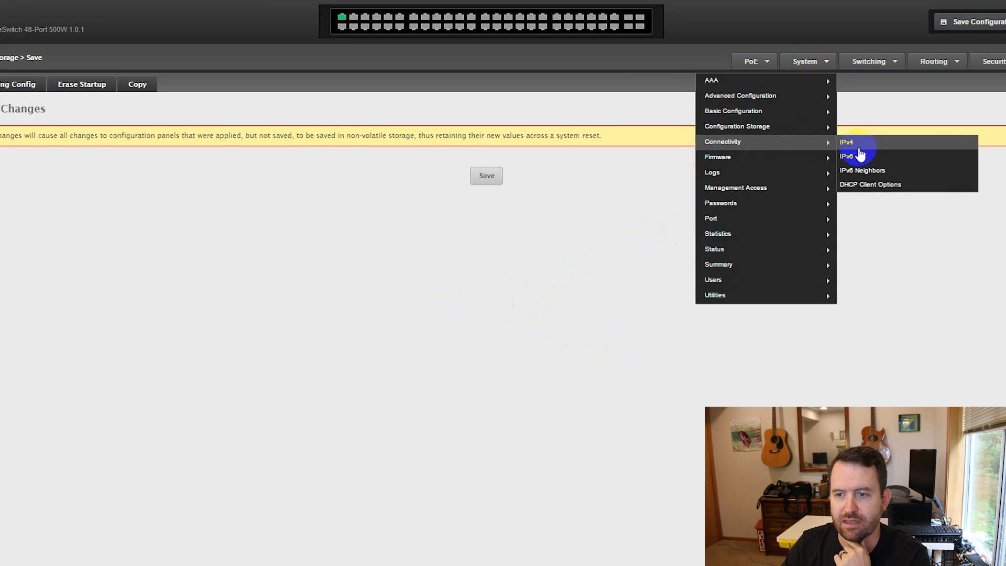
pyautogui.click(846, 142)
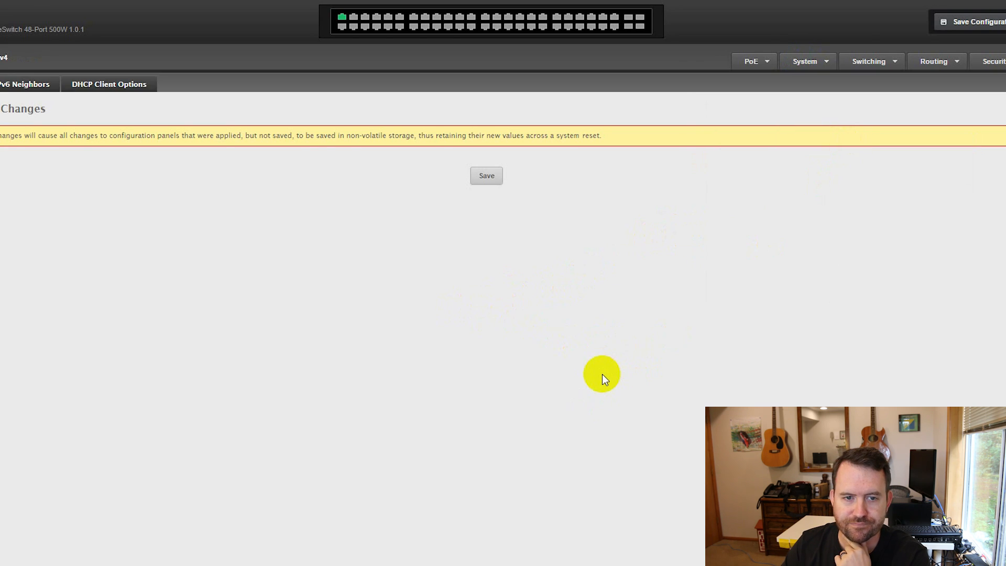
pyautogui.click(485, 175)
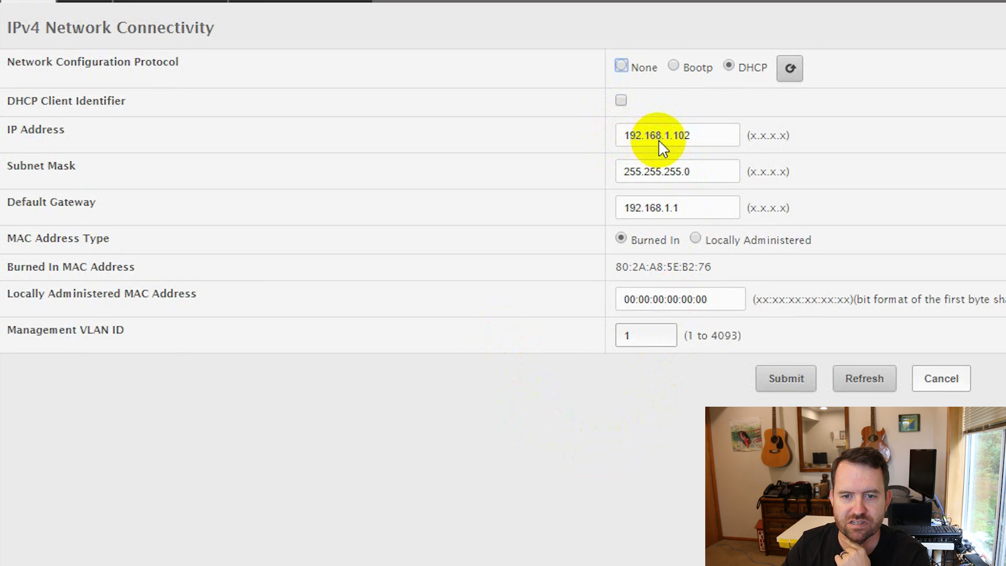
pyautogui.moveTo(620, 67)
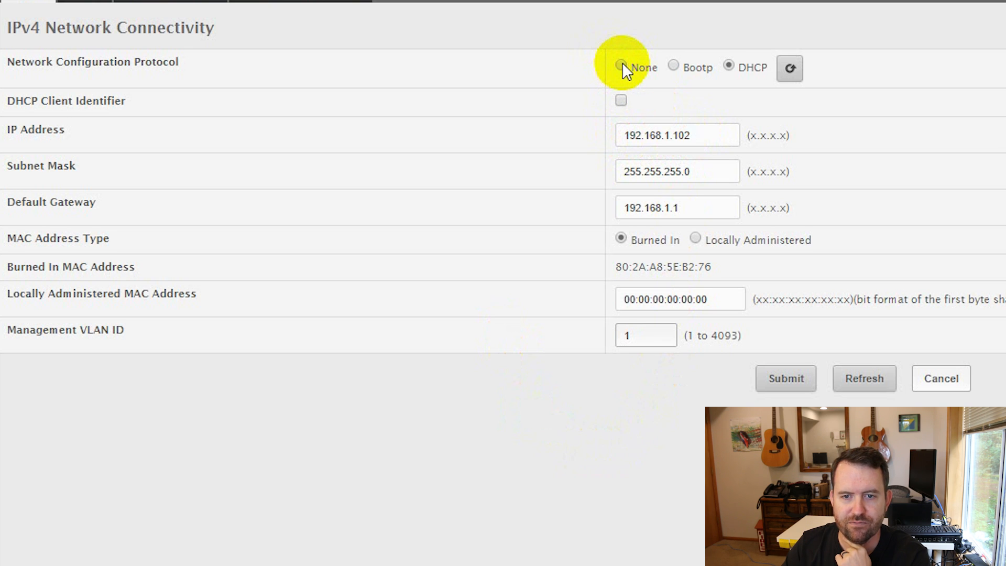
pyautogui.click(619, 67)
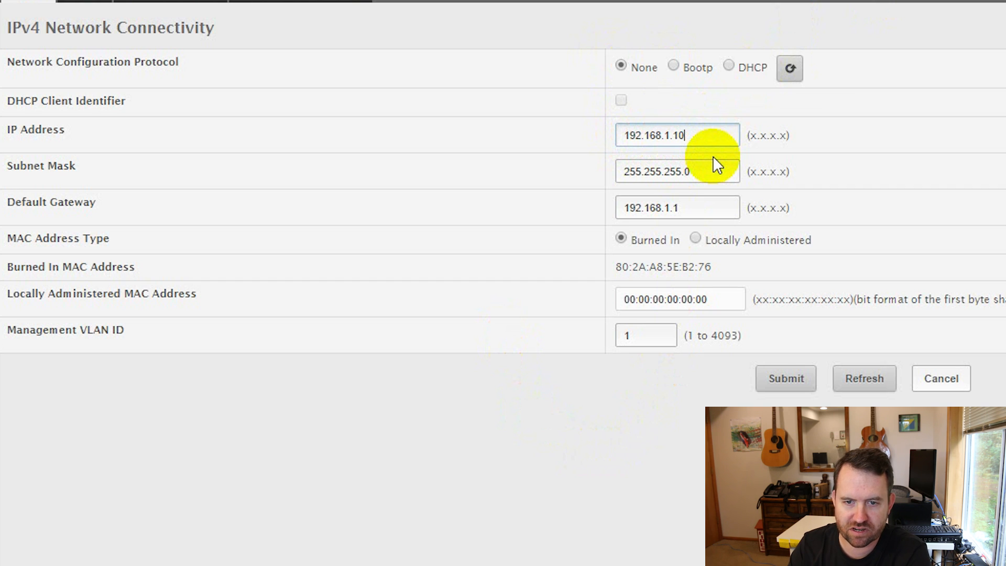
# Step: Change the IP address to 192.168.1.3 and submit the static settings
pyautogui.press('Backspace')
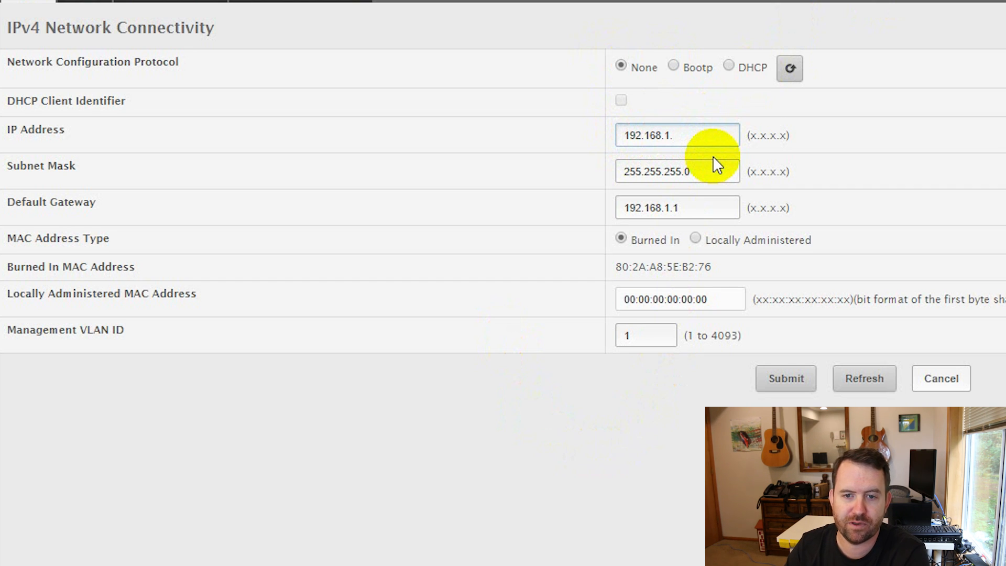
pyautogui.click(677, 135)
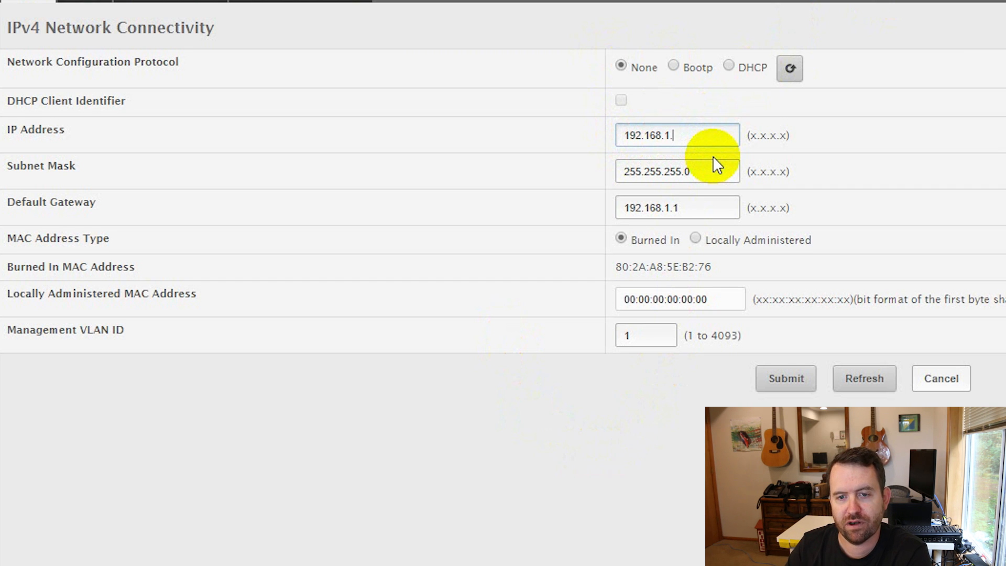
pyautogui.write('3')
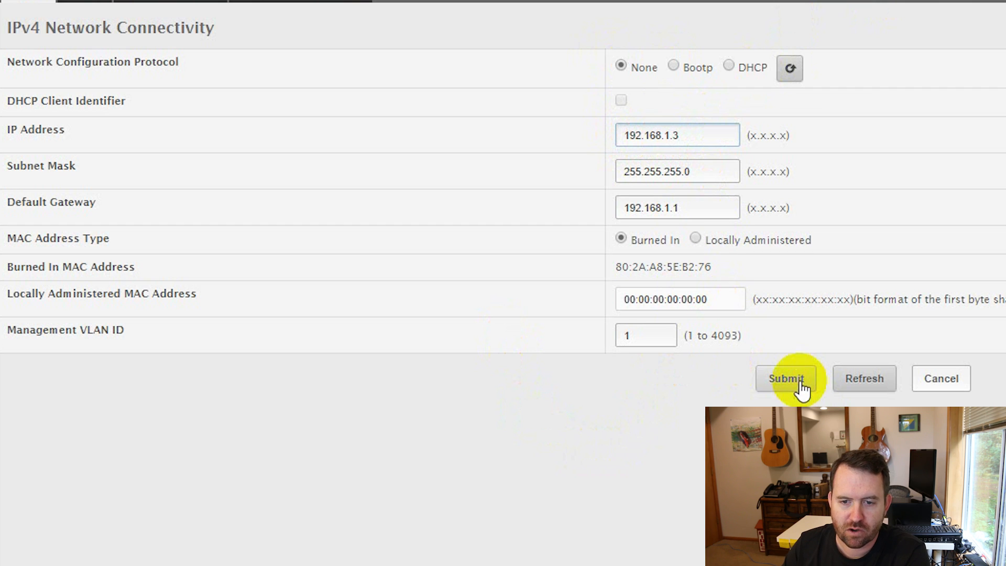
pyautogui.click(785, 378)
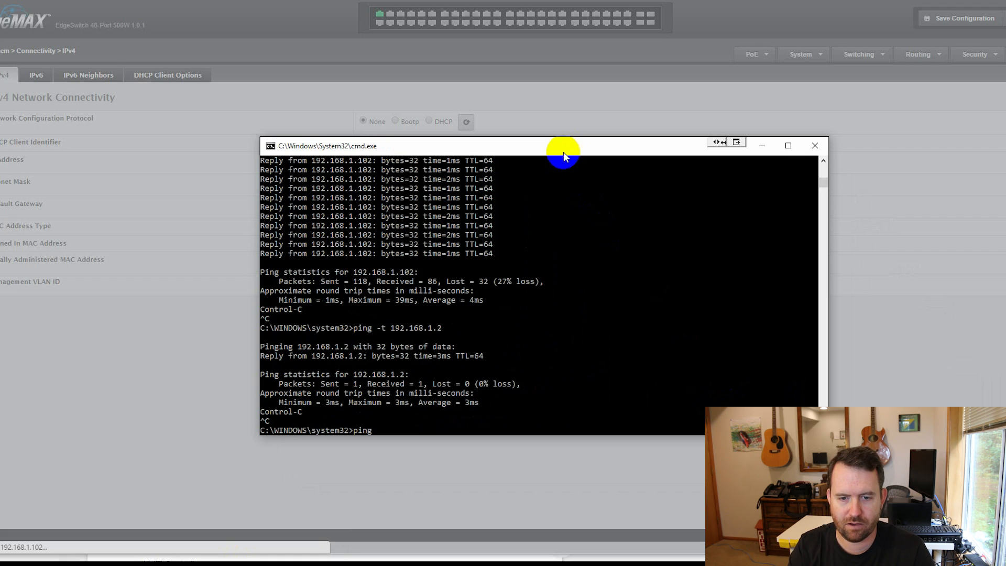
# Step: Ping 192.168.1.3 from the Command Prompt to check the switch answers
pyautogui.write('192.168.1.3')
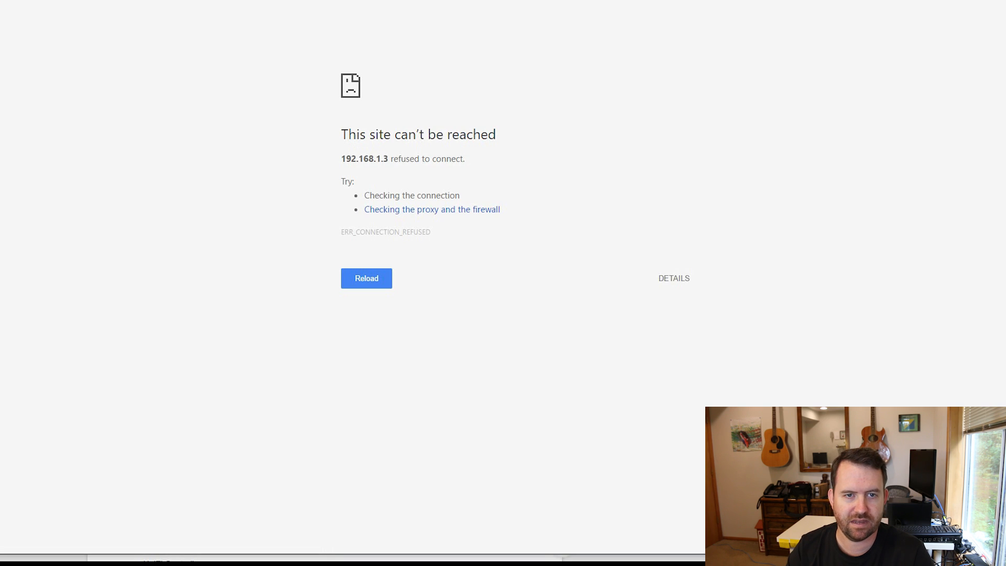
# Step: Reload 192.168.1.3 and sign in as ubnt with the new password
pyautogui.click(366, 278)
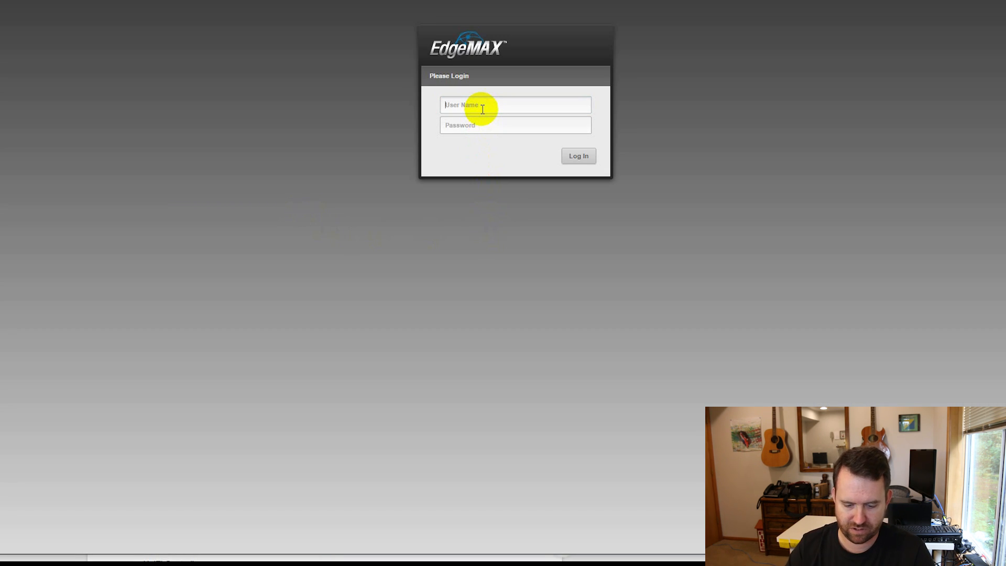
pyautogui.write('ubnt')
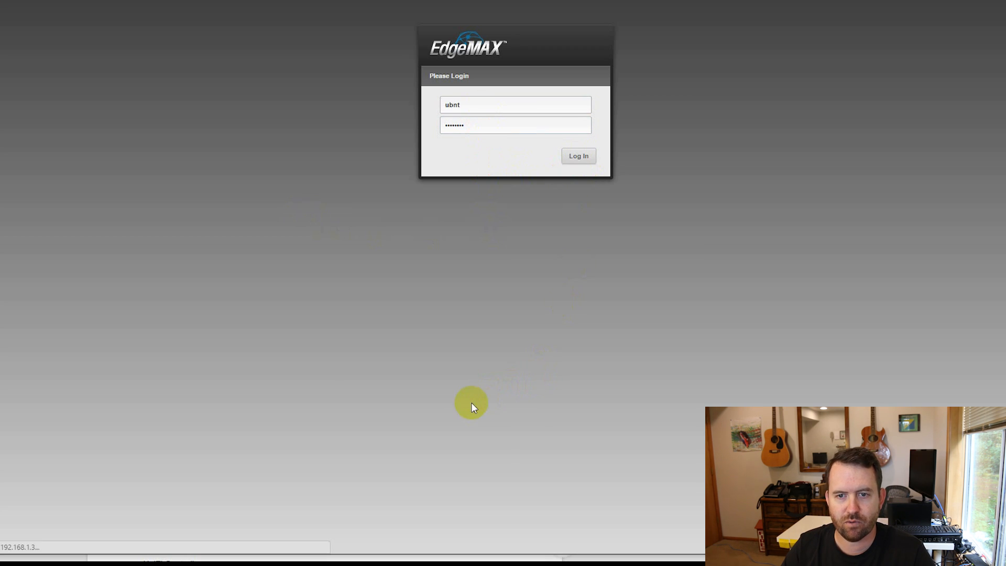
pyautogui.click(576, 155)
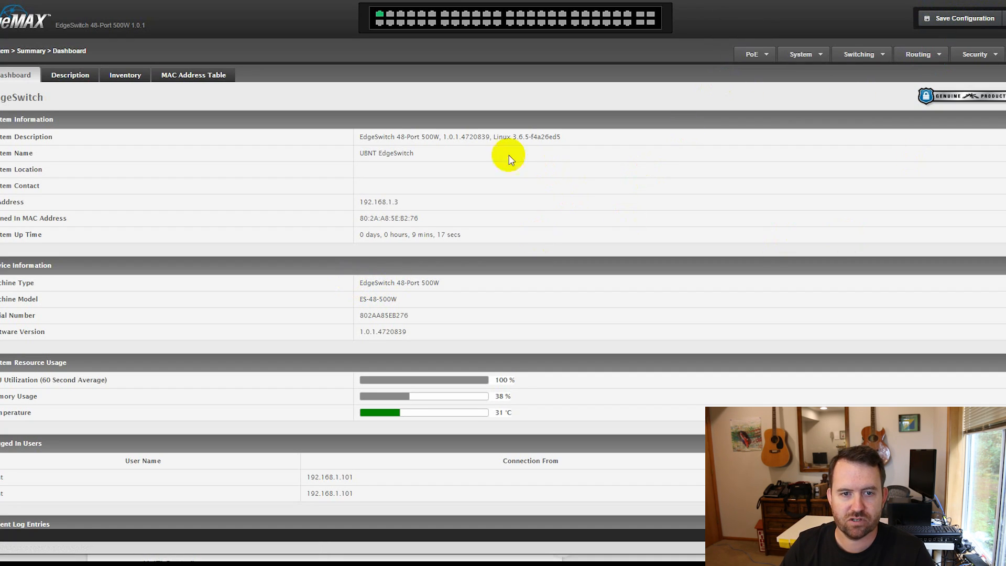
pyautogui.moveTo(439, 73)
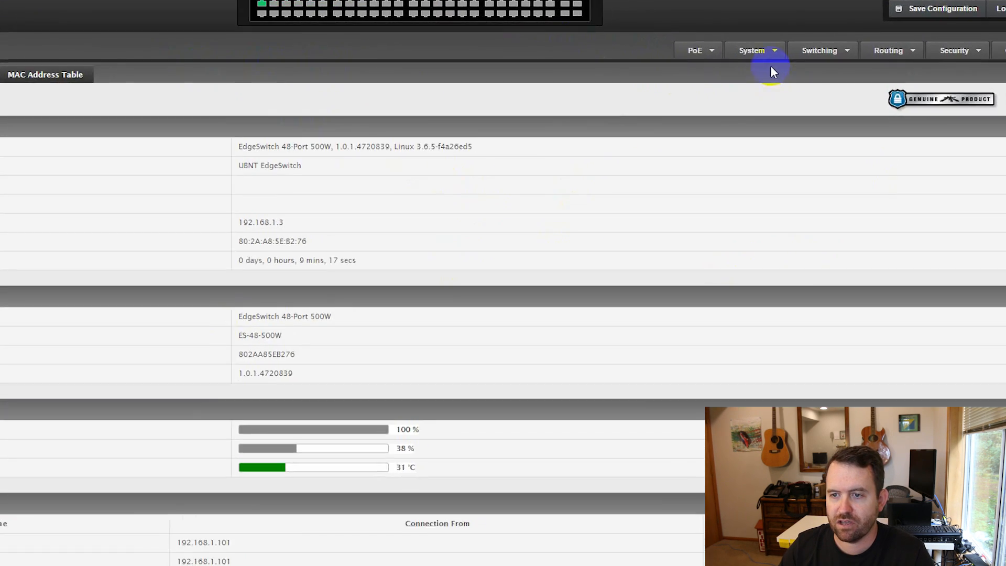
# Step: Reach System > Firmware > Configuration and Upgrade listing both images at 1.0.1.4720839
pyautogui.click(751, 51)
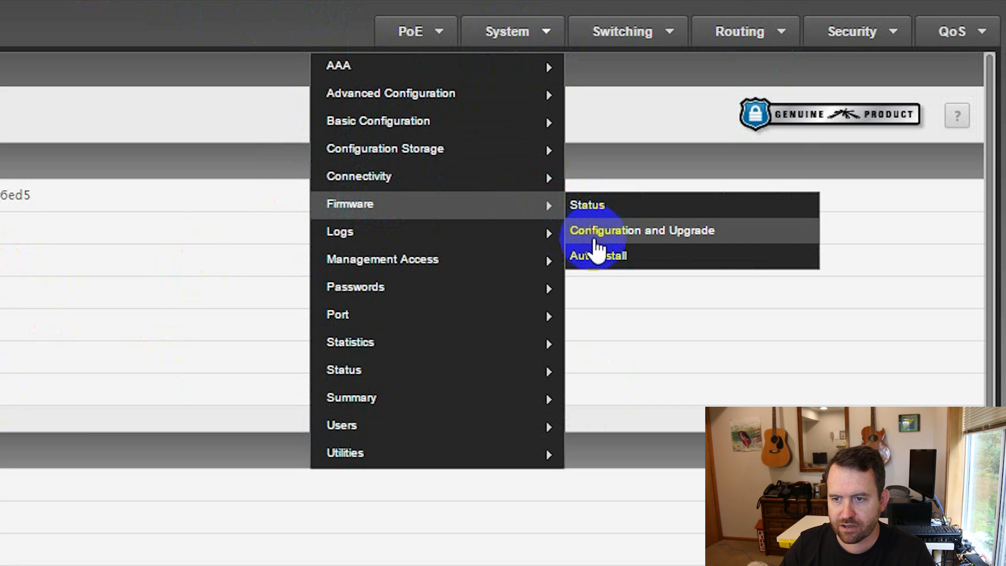
pyautogui.click(641, 231)
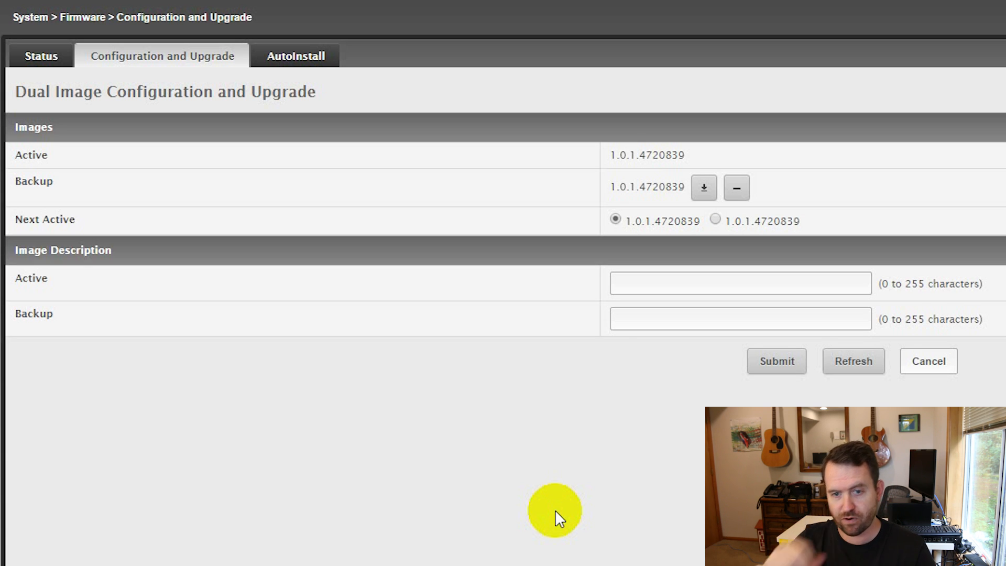
pyautogui.moveTo(660, 220)
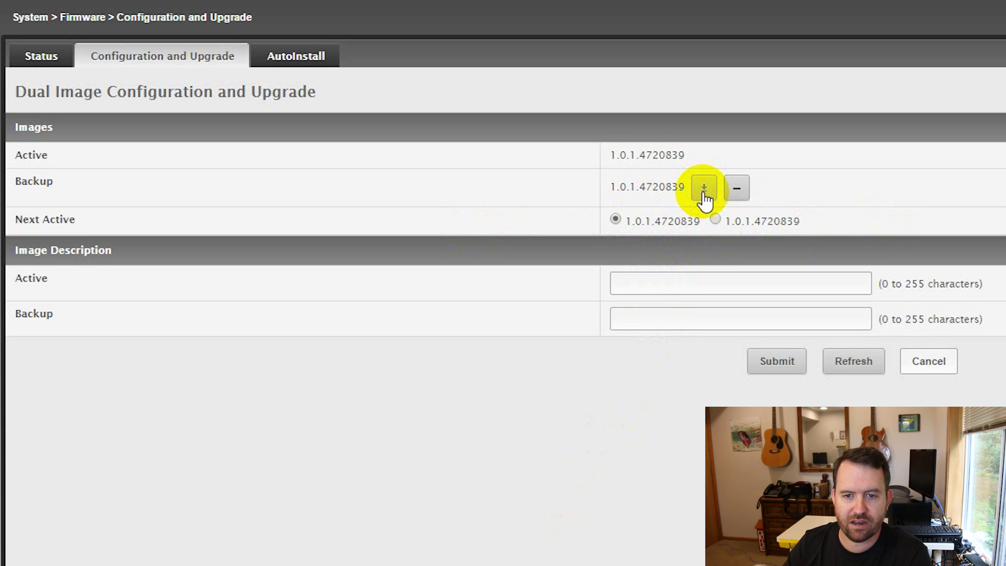
# Step: Upload the 1.6.0 .stk firmware file into the backup image slot
pyautogui.click(704, 188)
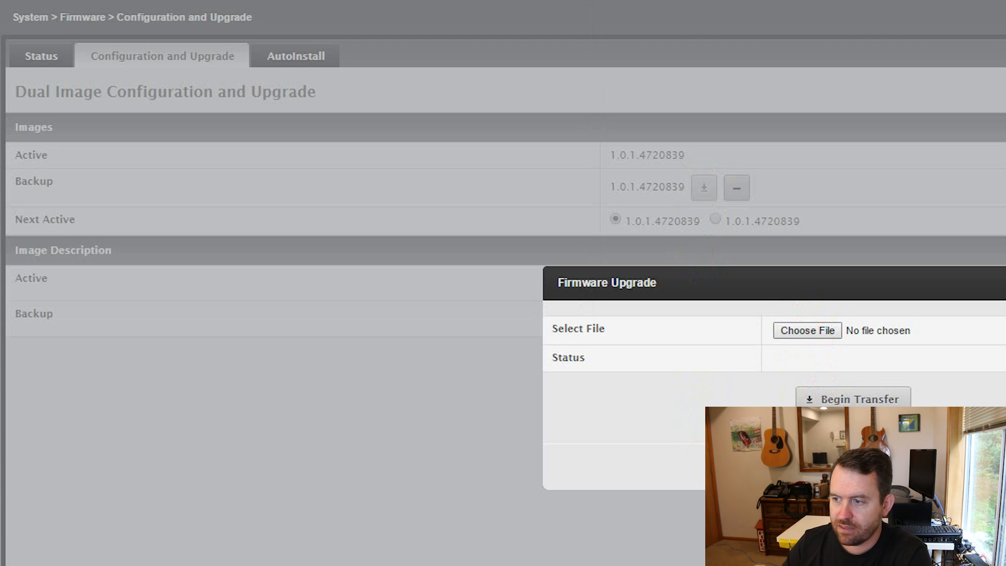
pyautogui.click(806, 330)
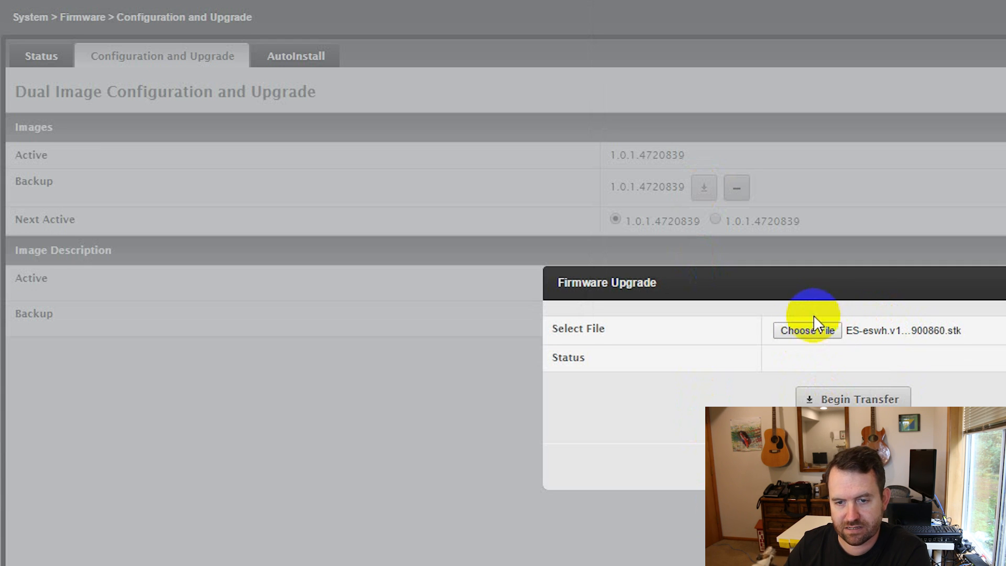
pyautogui.click(852, 398)
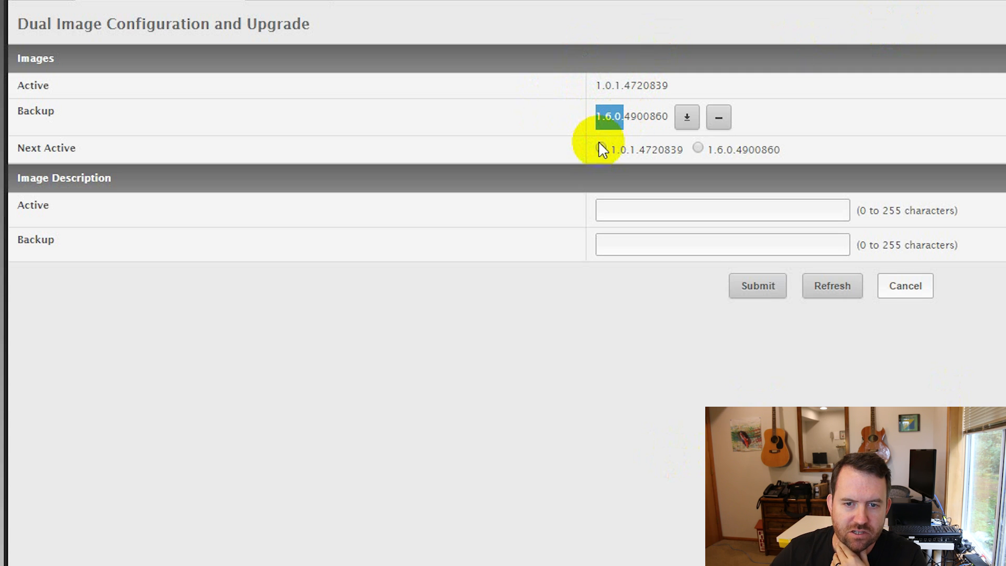
# Step: Select 1.6.0.4900860 as the Next Active image and submit the change
pyautogui.click(601, 149)
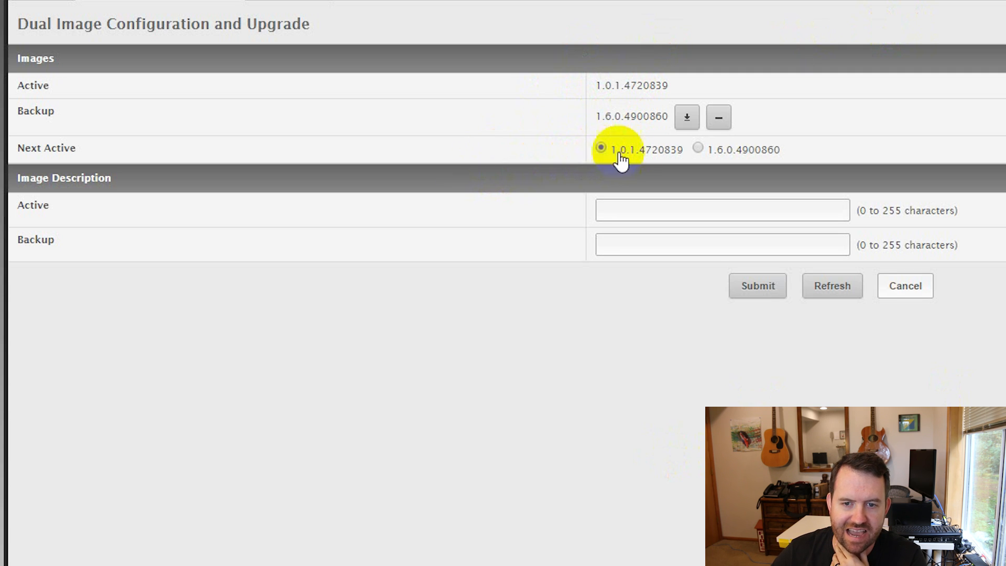
pyautogui.click(697, 147)
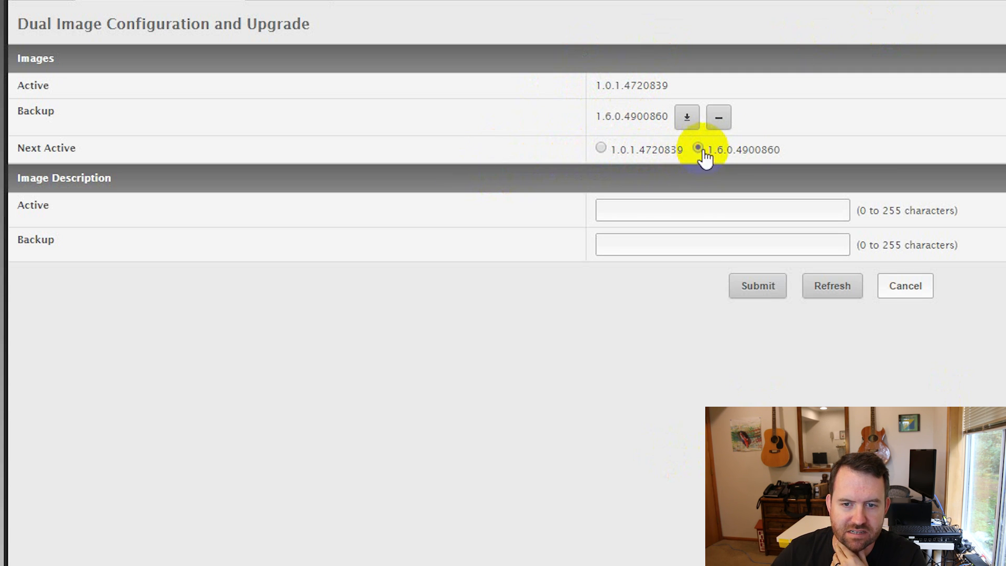
pyautogui.click(756, 285)
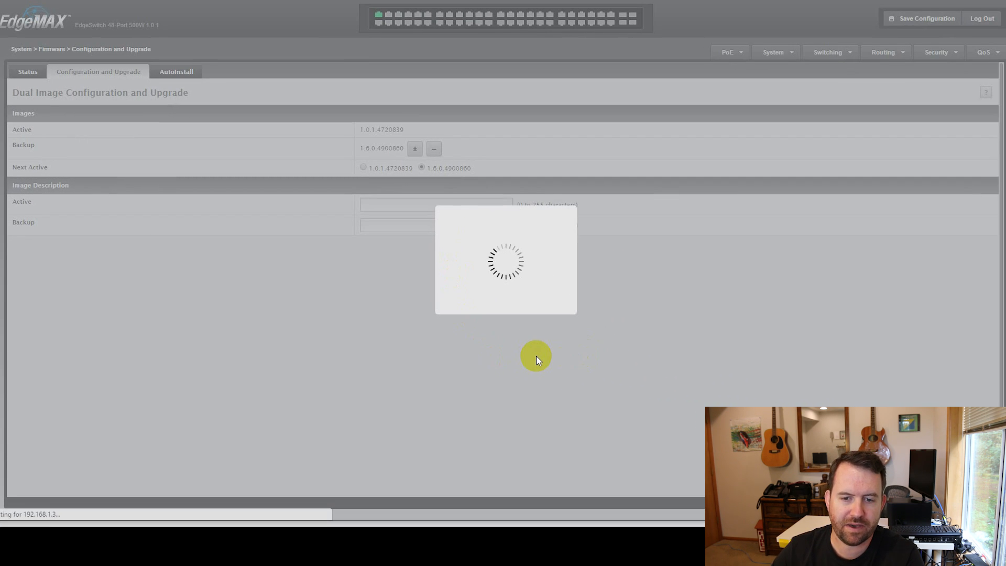
pyautogui.moveTo(506, 371)
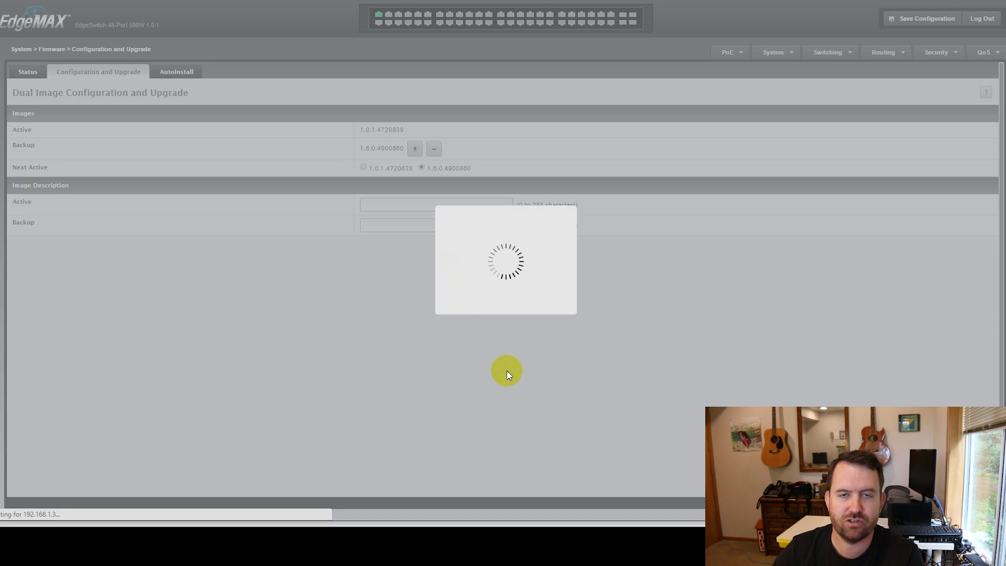
pyautogui.moveTo(499, 371)
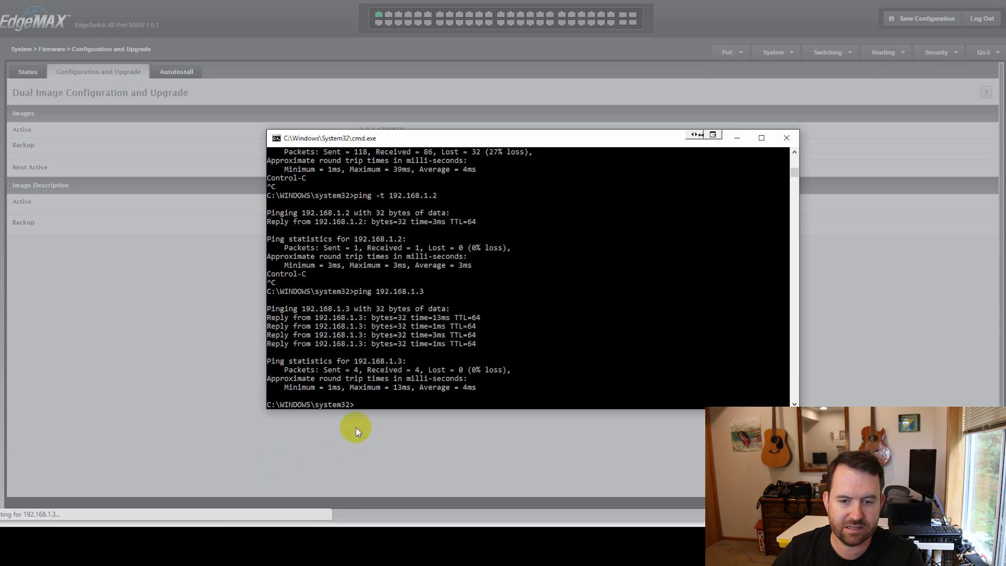
# Step: Start a continuous ping to 192.168.1.3 from the Command Prompt
pyautogui.write('ping -')
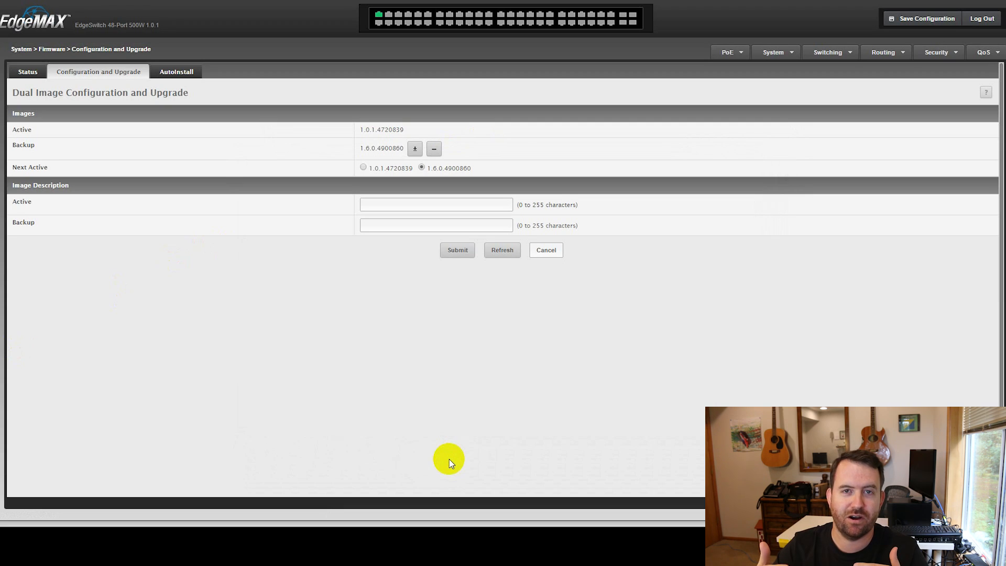
pyautogui.moveTo(756, 238)
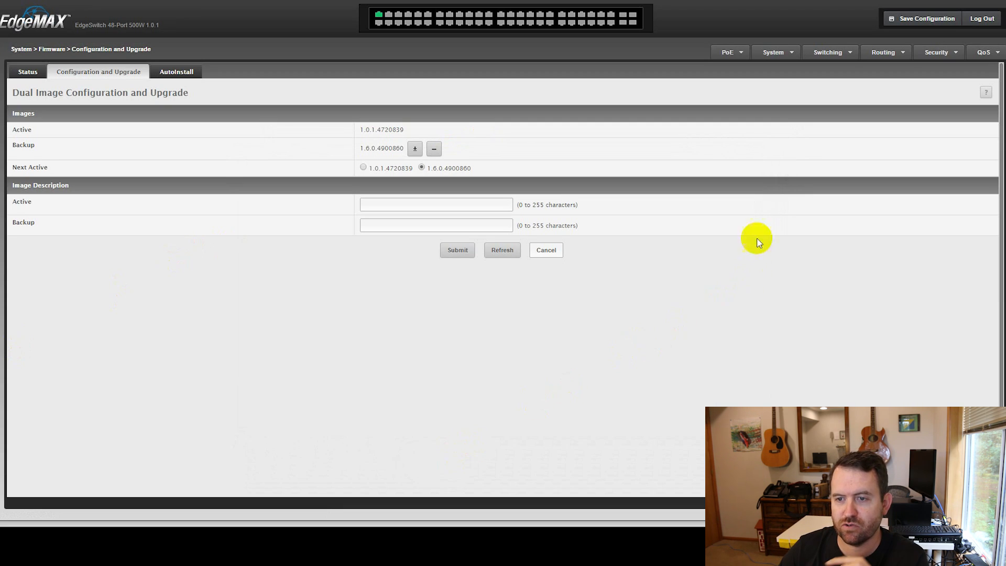
# Step: Reset the switch from Utilities > Restart Switch and confirm so firmware 1.6.0 boots
pyautogui.click(773, 53)
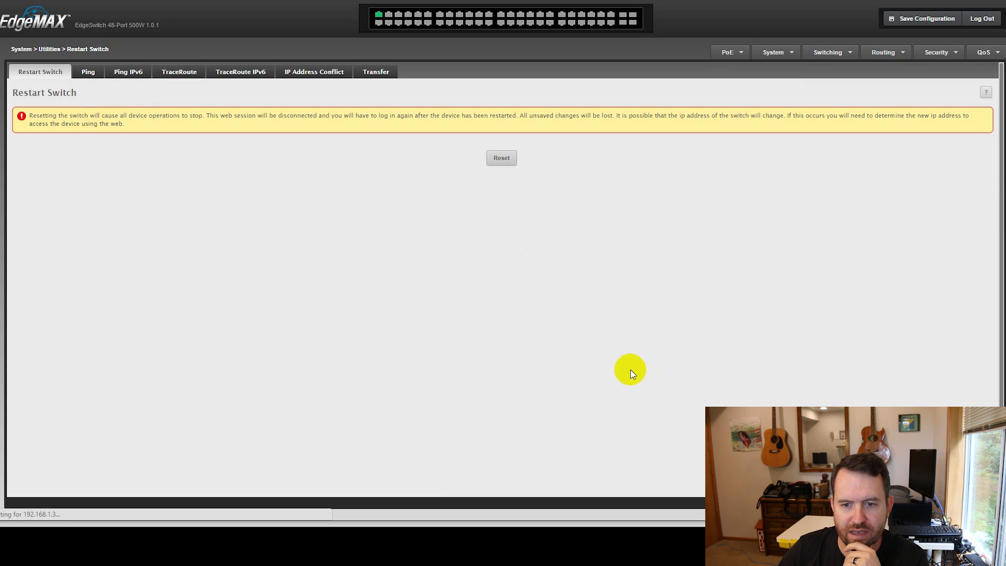
pyautogui.click(500, 158)
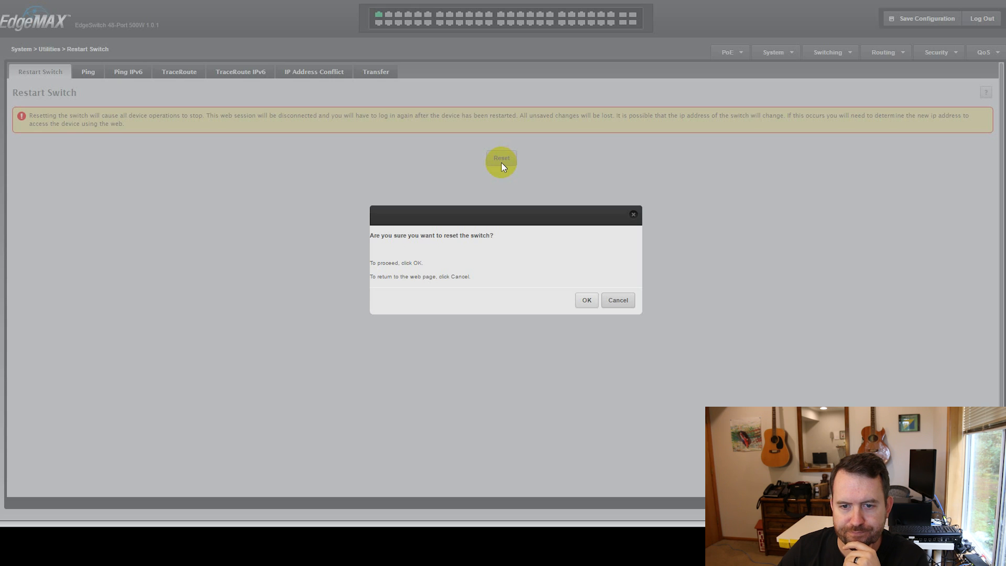
pyautogui.click(584, 300)
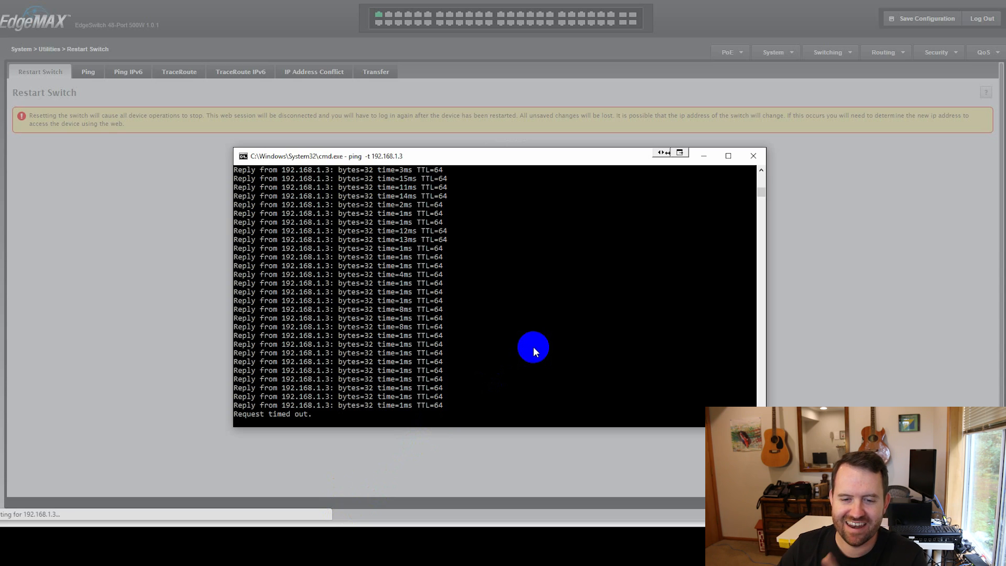
pyautogui.moveTo(308, 418)
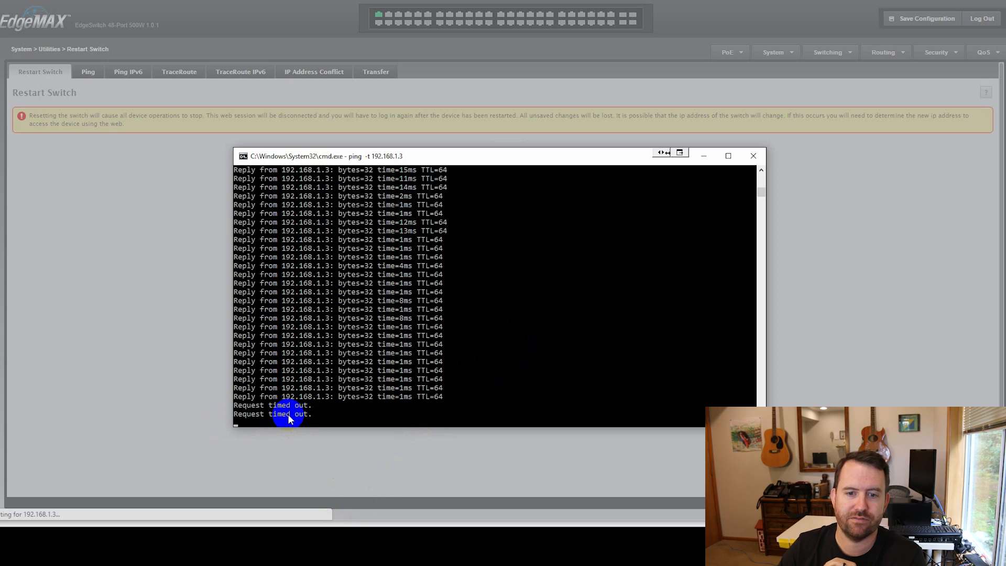
pyautogui.moveTo(460, 371)
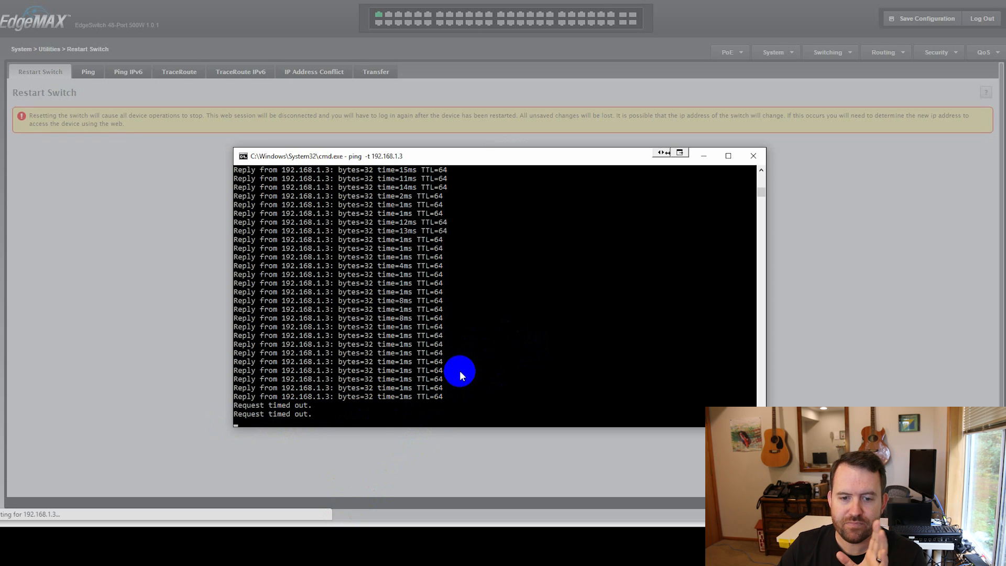